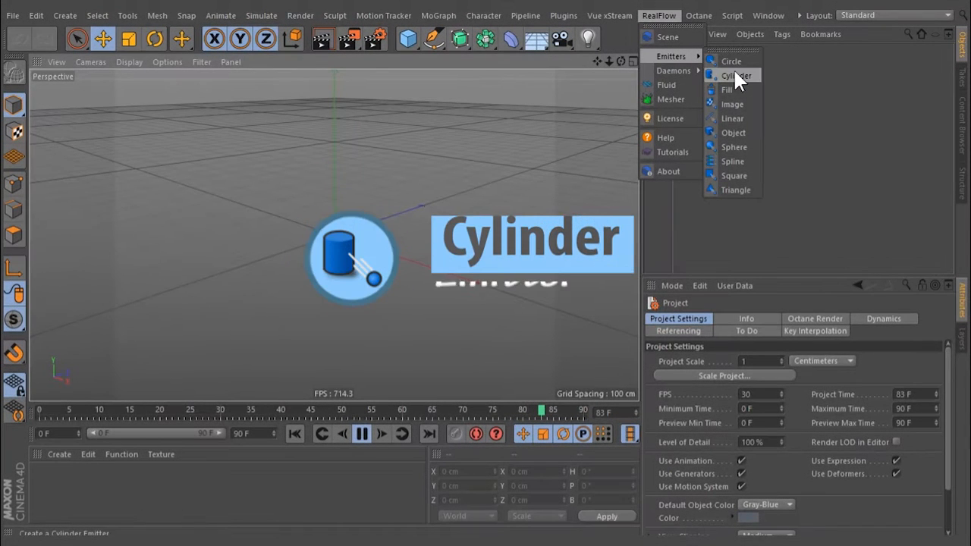
Create a RealFlow Cylinder emitter from the RealFlow Emitters menu
{"action": "left_click", "coordinate": [735, 75]}
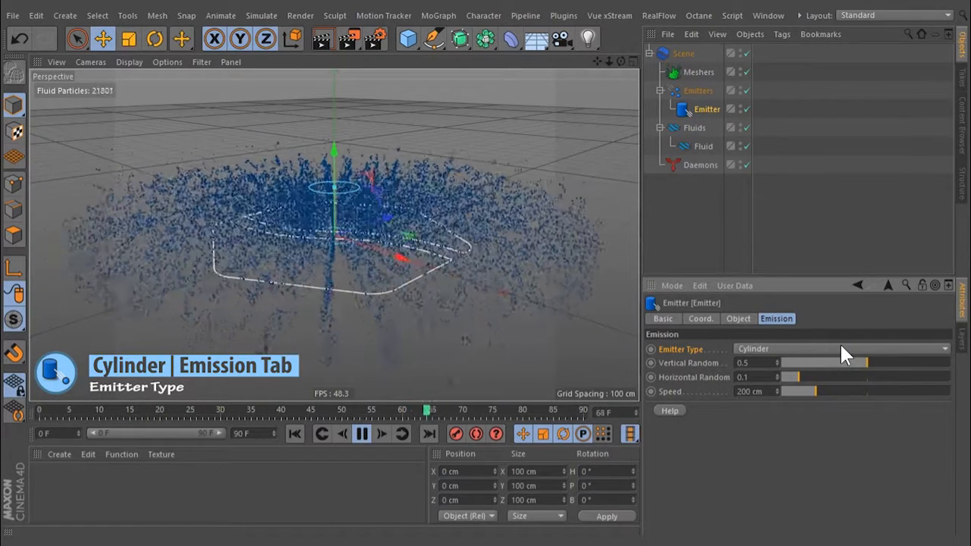
{"action": "left_click", "coordinate": [943, 349]}
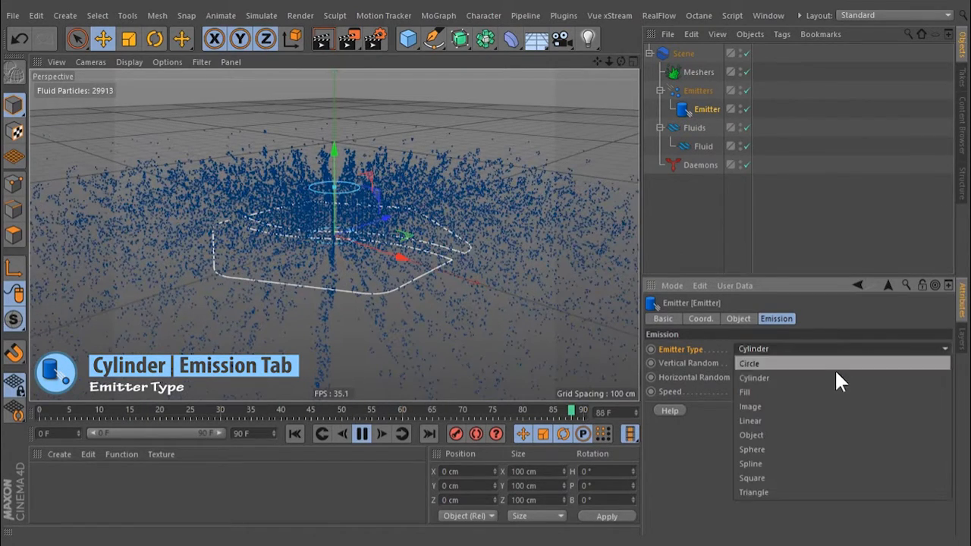
{"action": "mouse_move", "coordinate": [749, 512]}
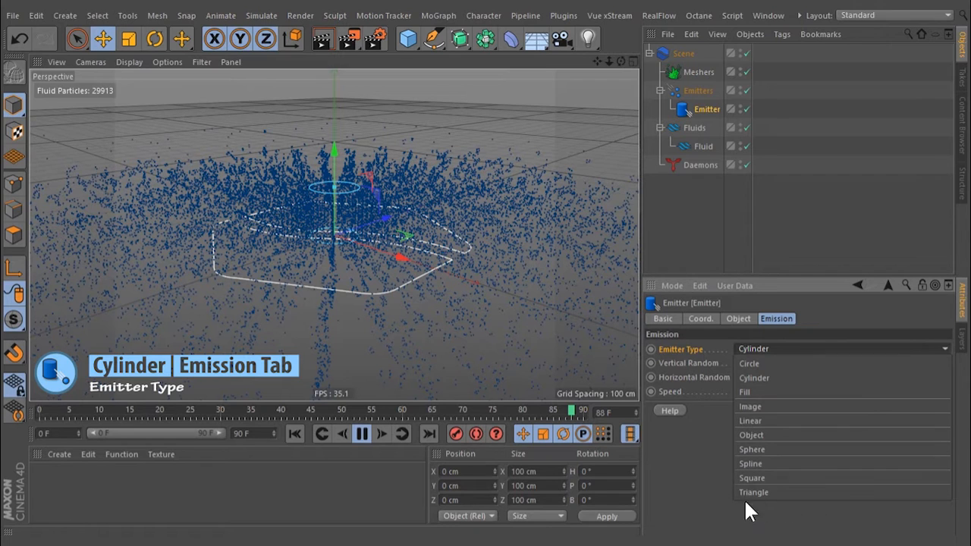
{"action": "mouse_move", "coordinate": [804, 378]}
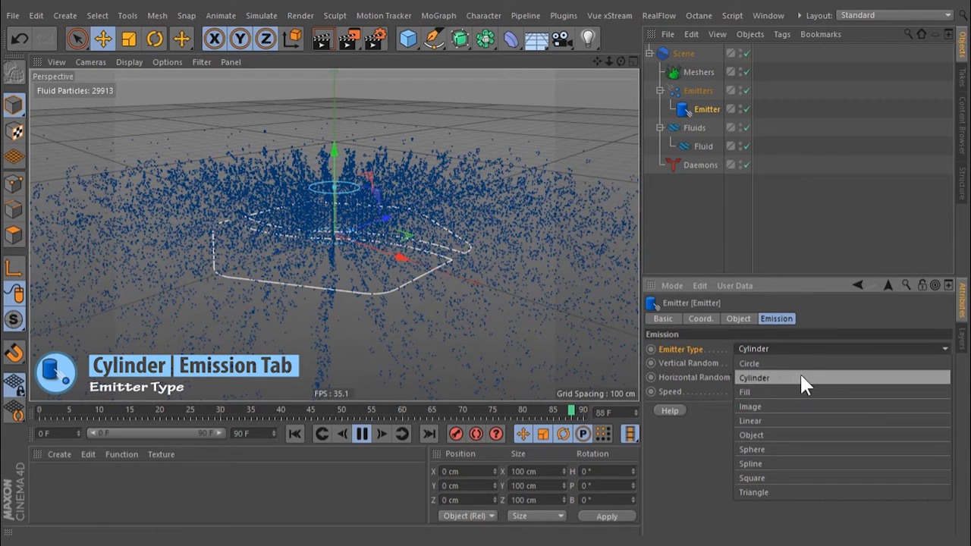
{"action": "mouse_move", "coordinate": [819, 389]}
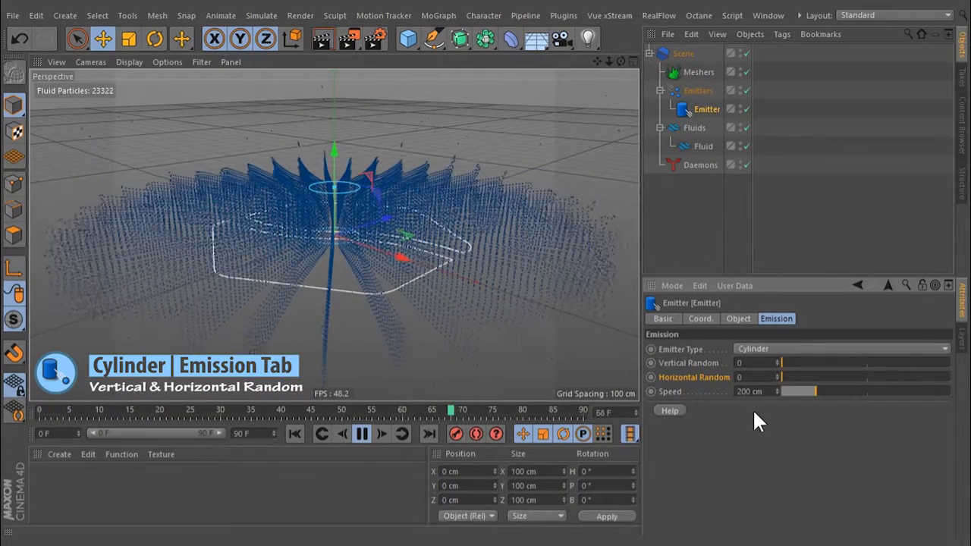
Set the emitter's Vertical Random and Horizontal Random to 0
{"action": "left_click", "coordinate": [796, 377]}
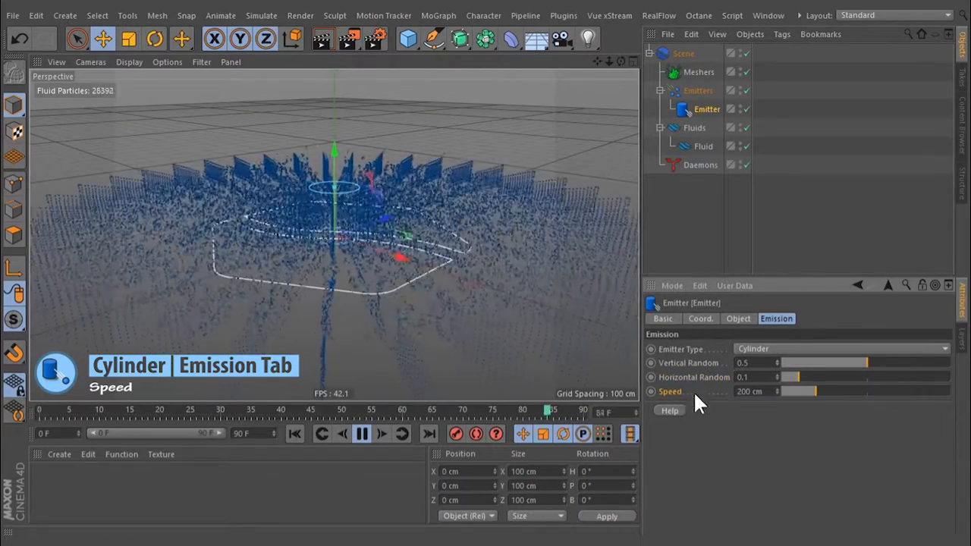
Restore randomness to 0.5 vertical and 0.1 horizontal, then view the Fluid object's settings
{"action": "left_click_drag", "start_coordinate": [815, 390], "coordinate": [865, 391]}
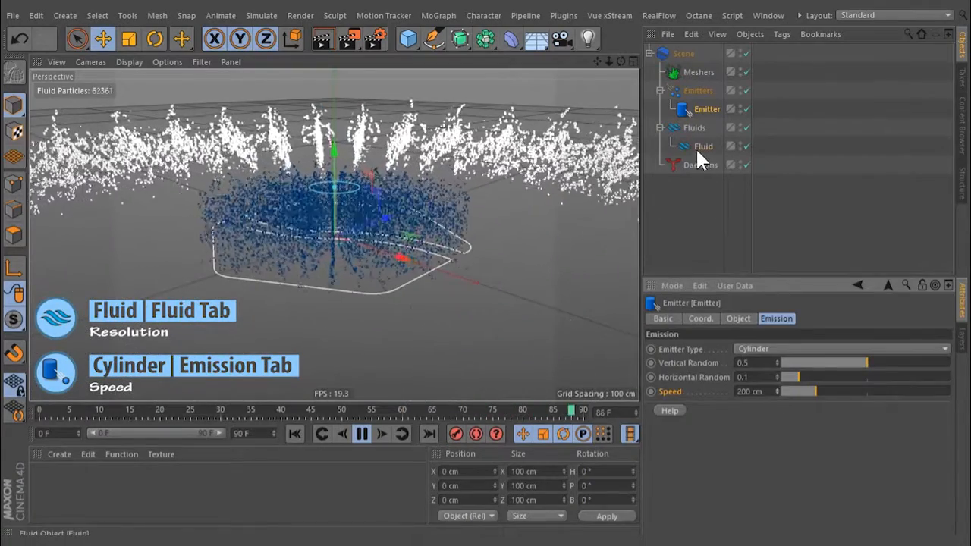
{"action": "left_click", "coordinate": [702, 146]}
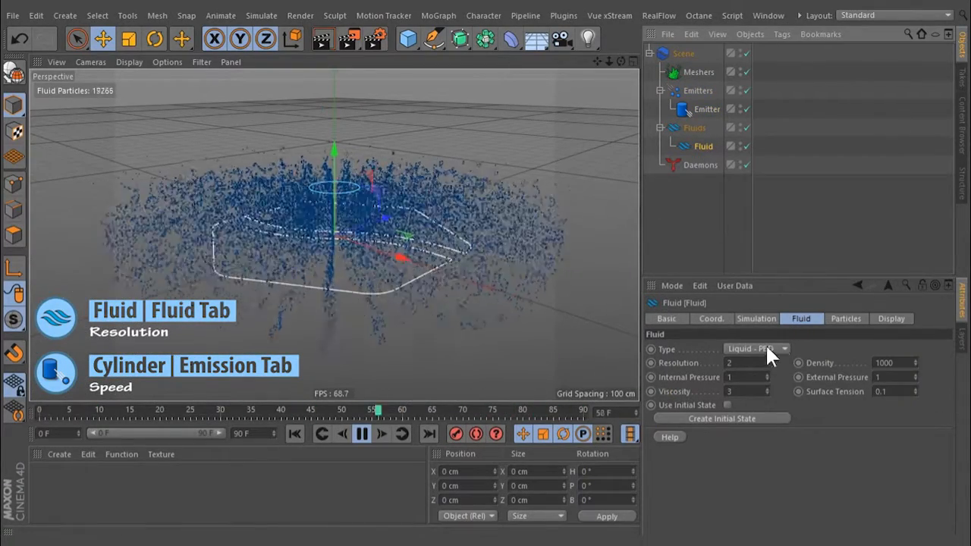